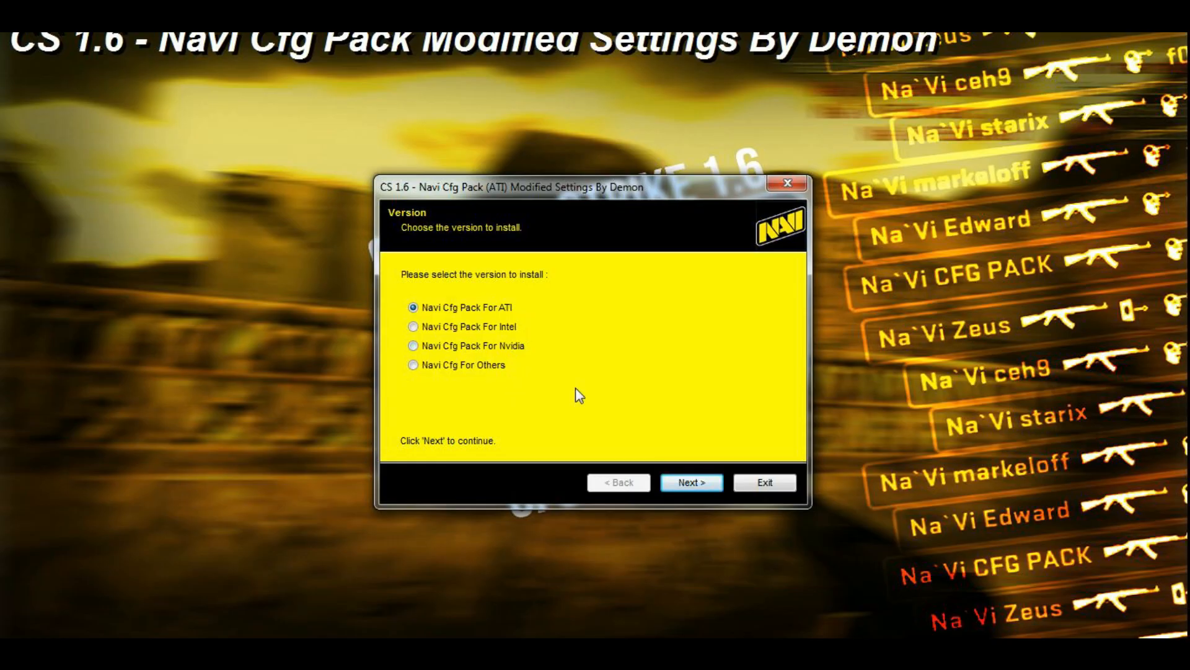
Choose 'Navi Cfg Pack For Intel' and continue past the welcome and console information pages
left_click(413, 327)
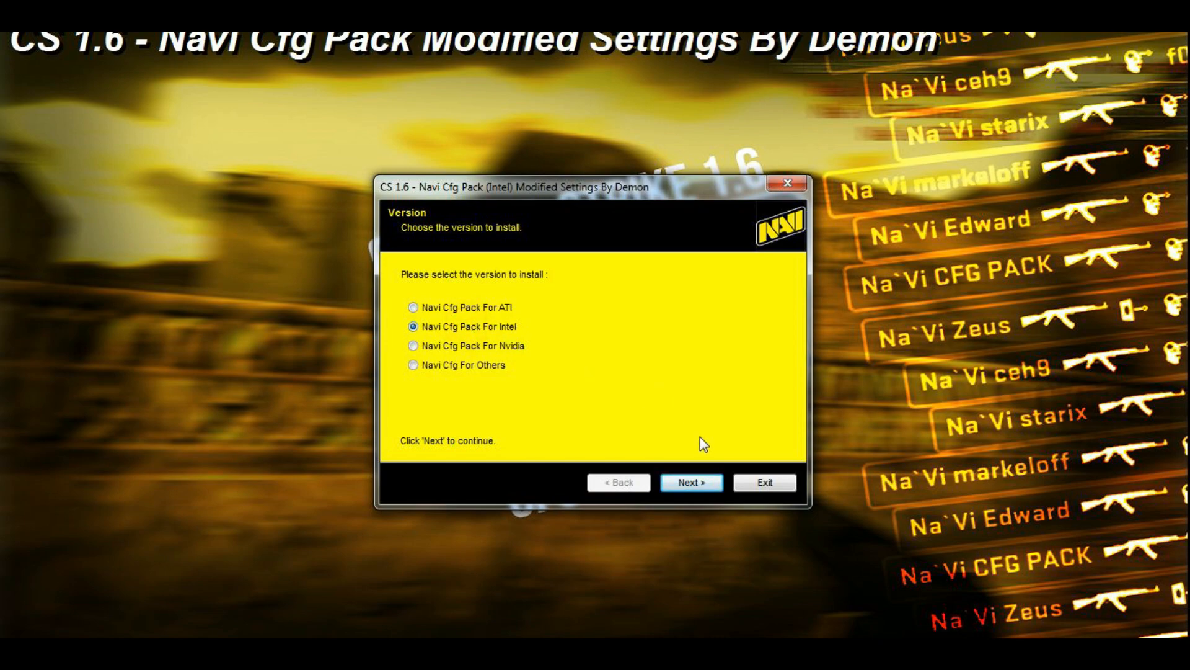
left_click(689, 482)
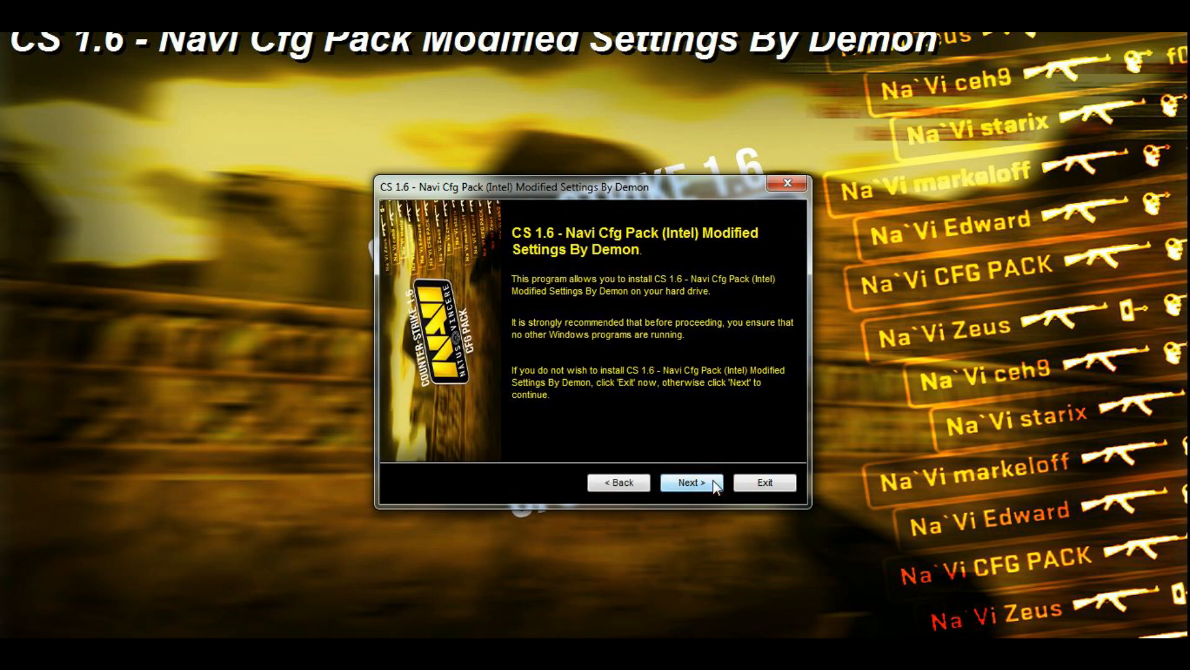
left_click(690, 483)
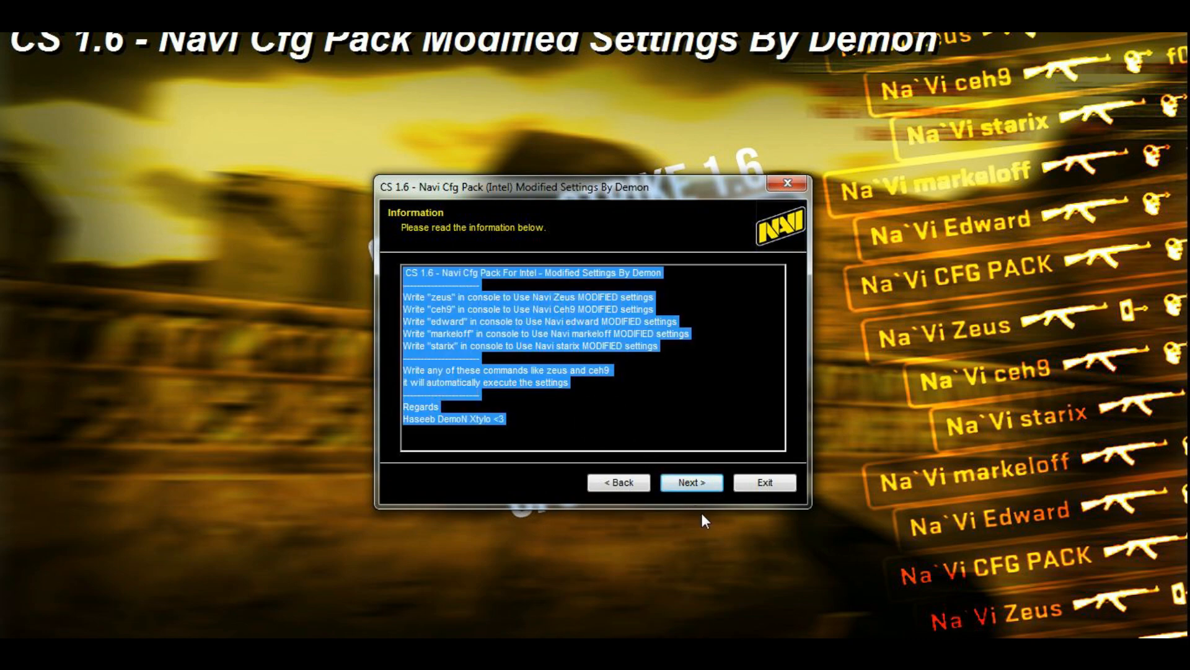
left_click(691, 482)
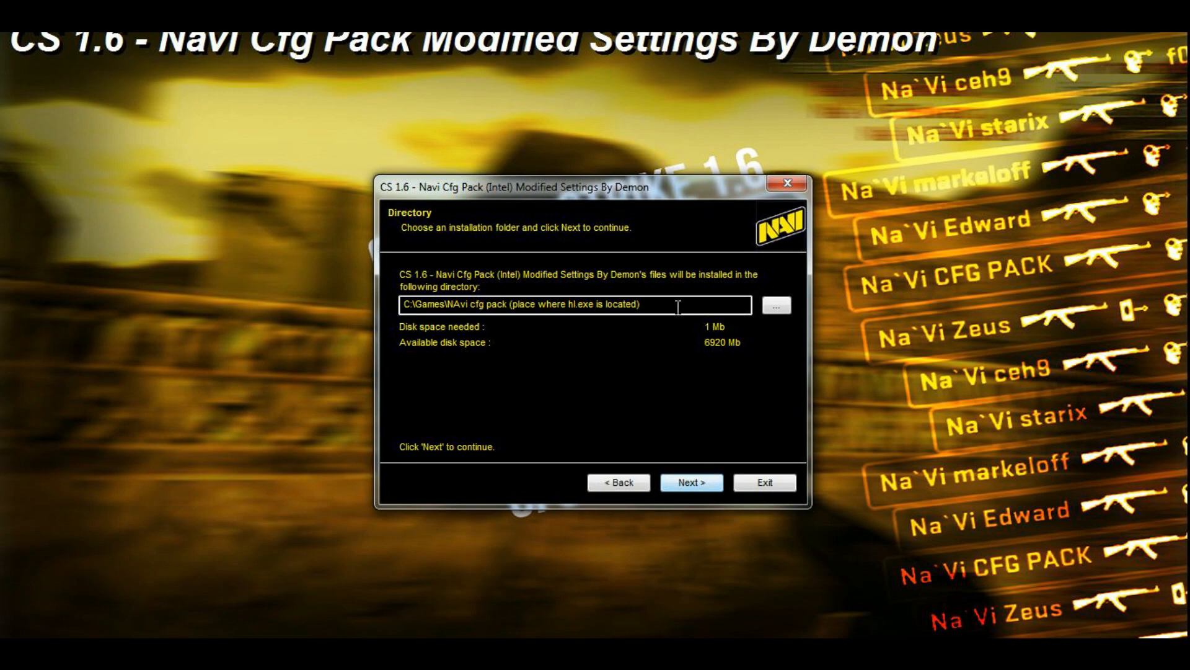
Set the install directory to C:\Games\Counter-Strike 1.6, where hl.exe is
left_click(690, 482)
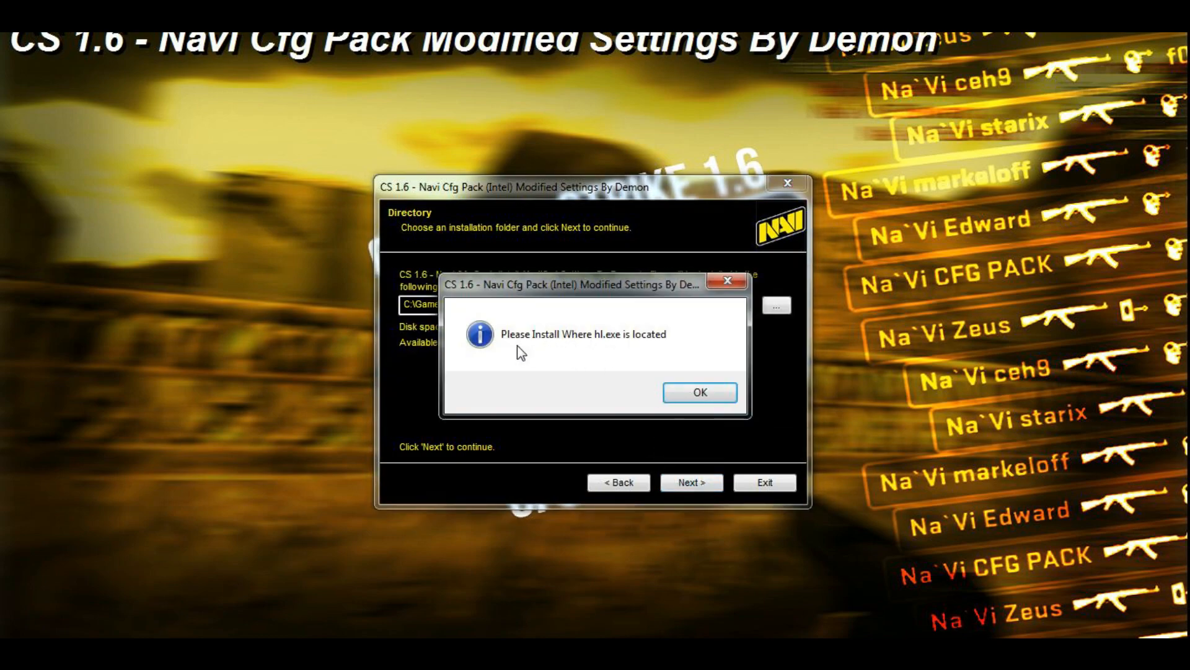
left_click(699, 393)
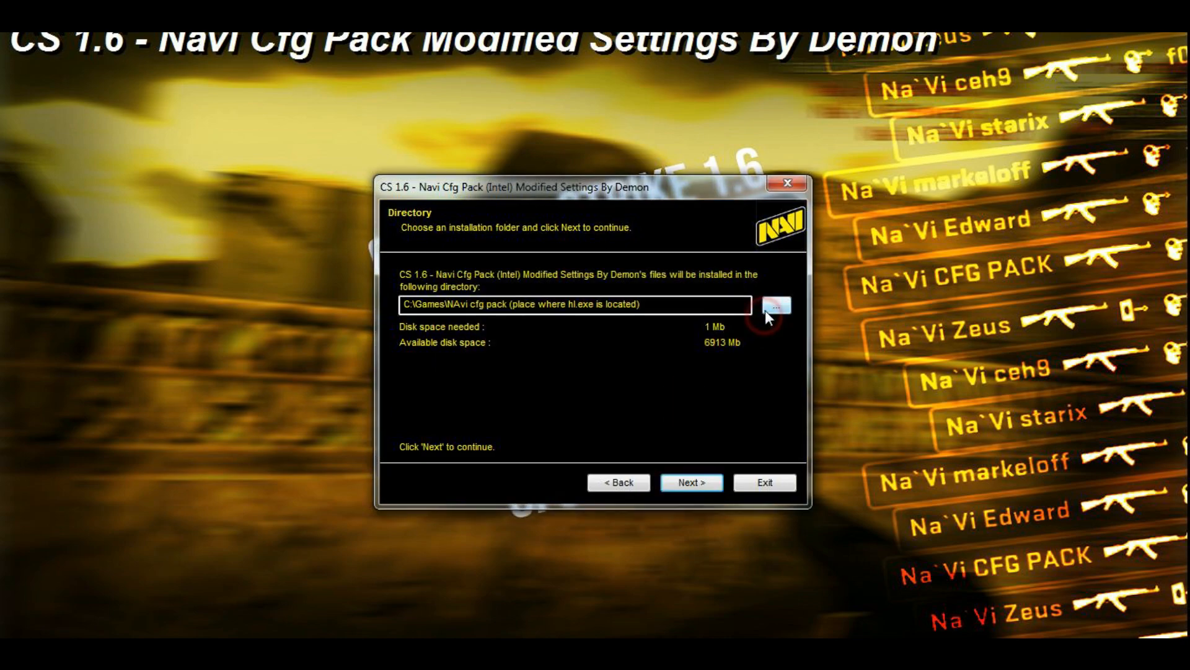
left_click(775, 305)
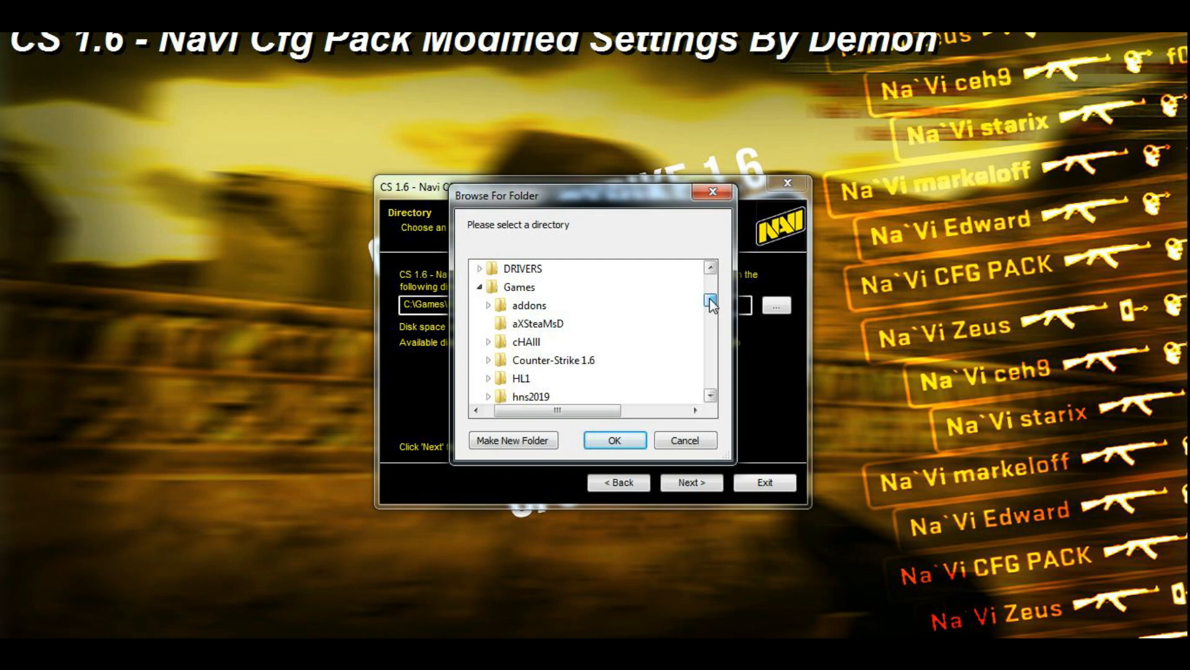
left_click(615, 440)
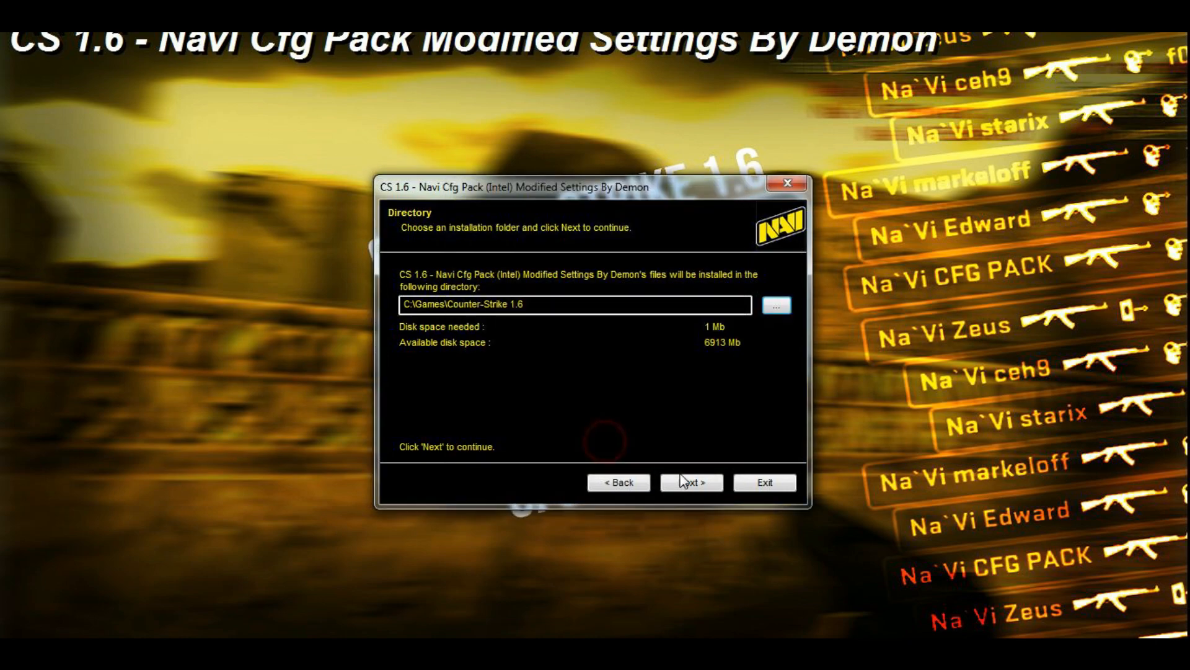
Confirm the installation and allow overwriting write-protected files
left_click(690, 482)
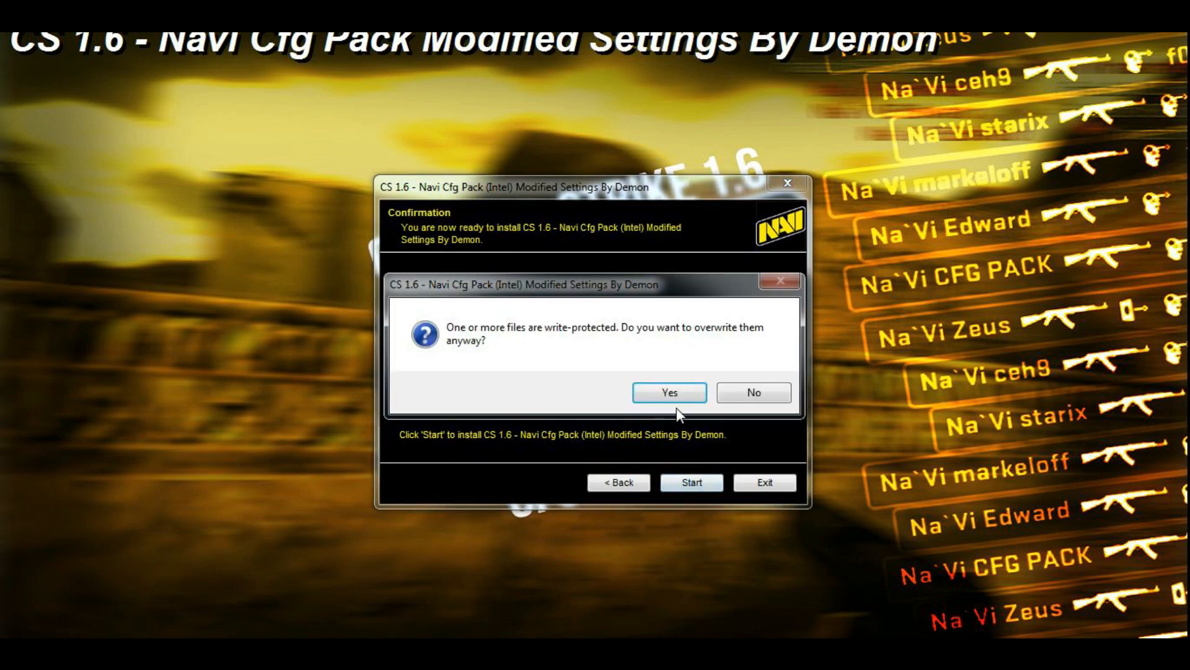
left_click(669, 393)
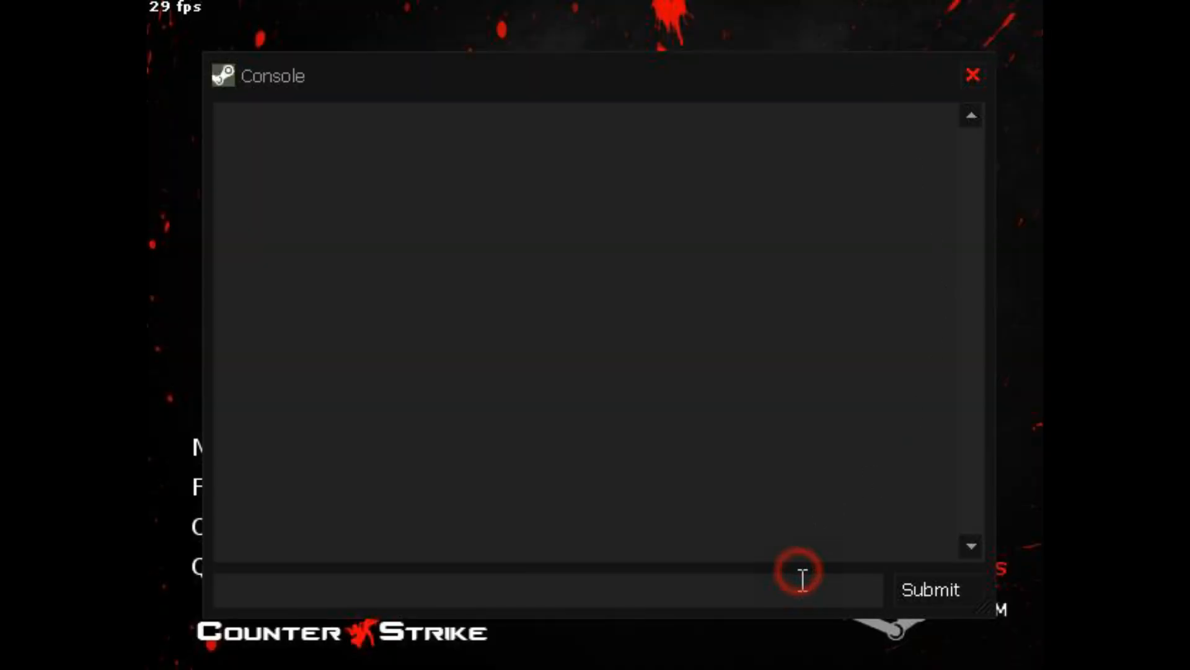
Run 'exec navi.cfg' in the console, then submit 'starix' to load Starix's config
type("exec navi.cfg")
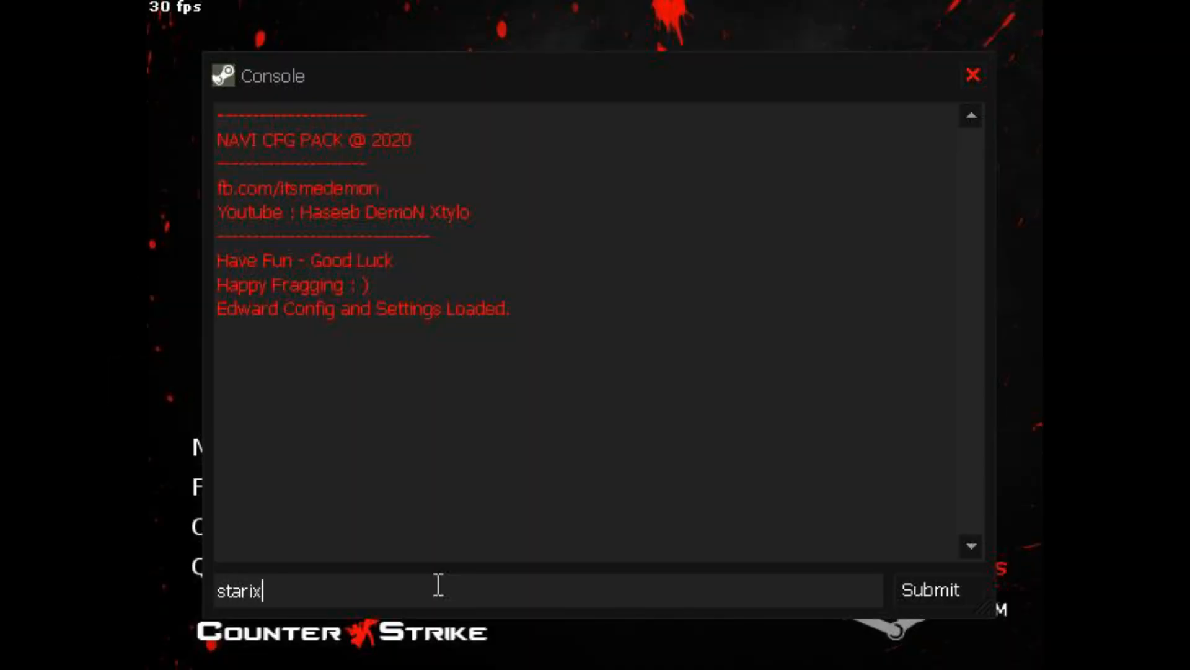
left_click(929, 589)
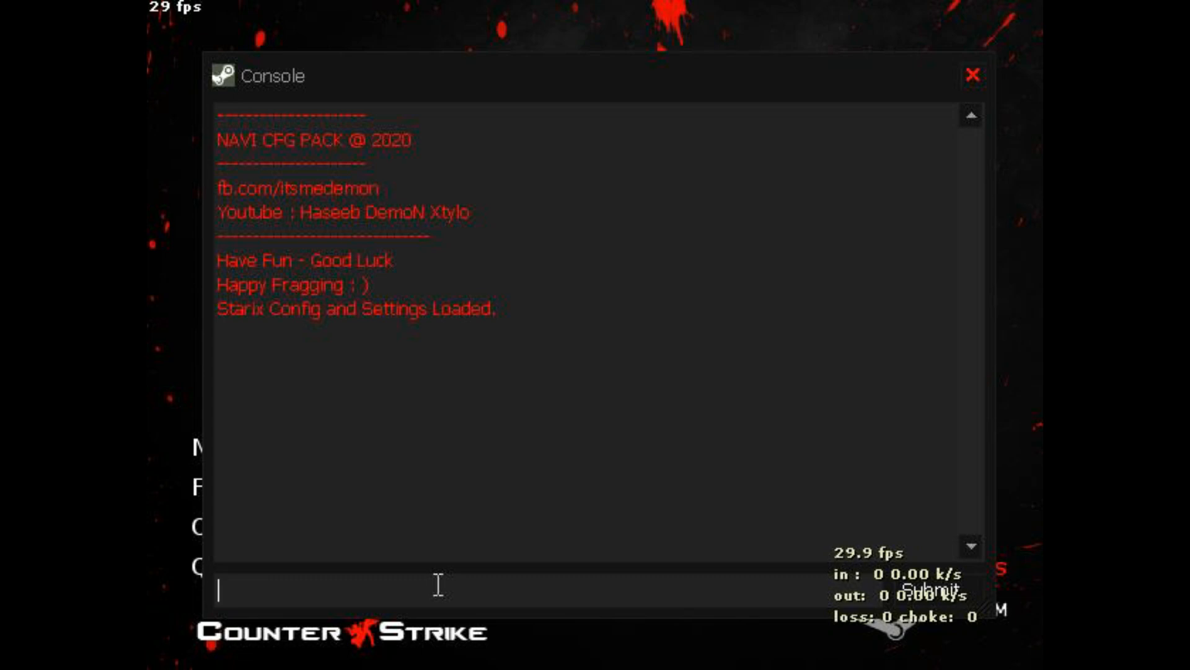